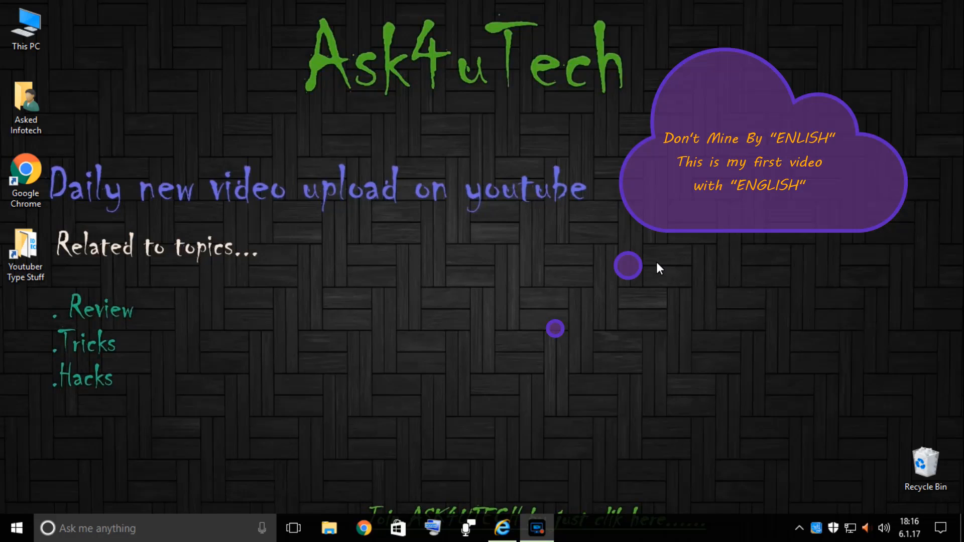
mouse_move(422, 230)
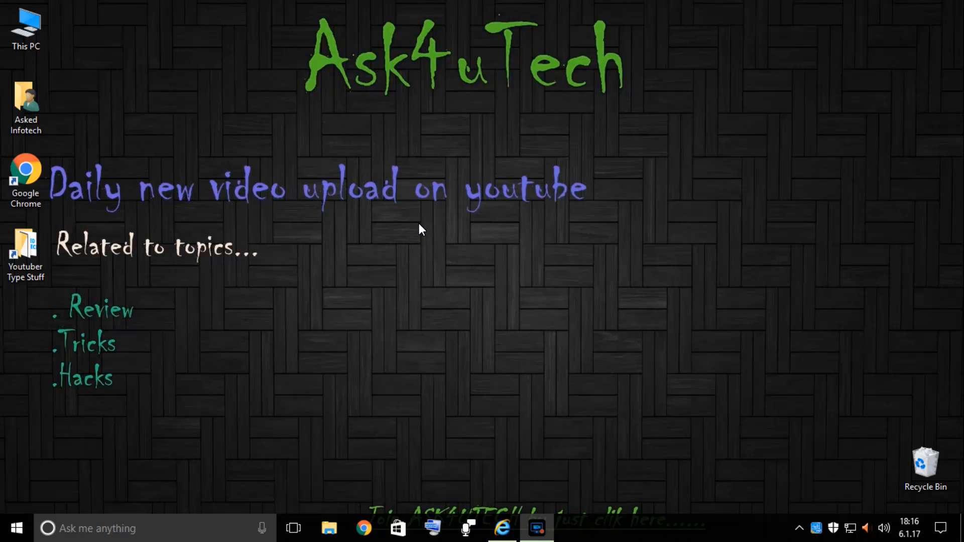
Launch Chrome, go to the Ask4uTech channel via YouTube's account menu, and open a blank tab
click(364, 529)
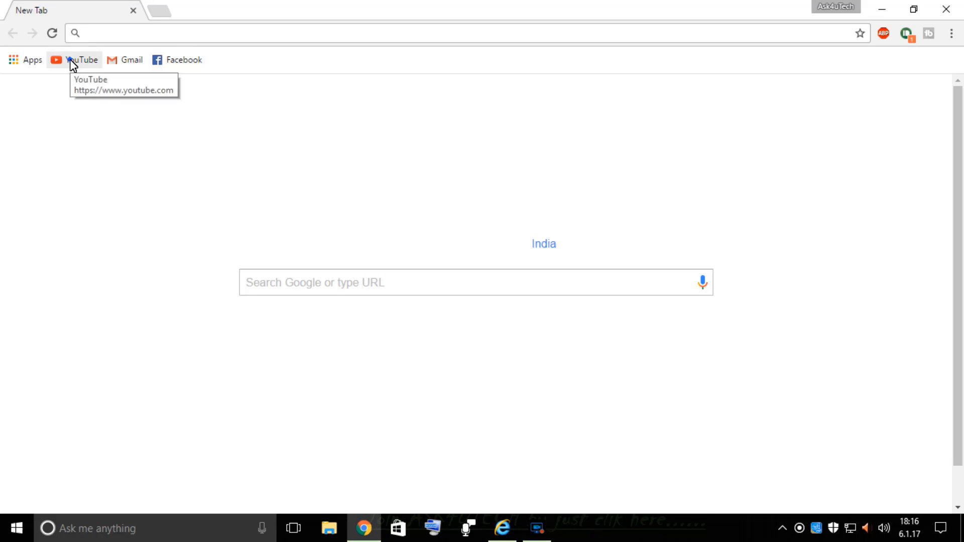
click(81, 60)
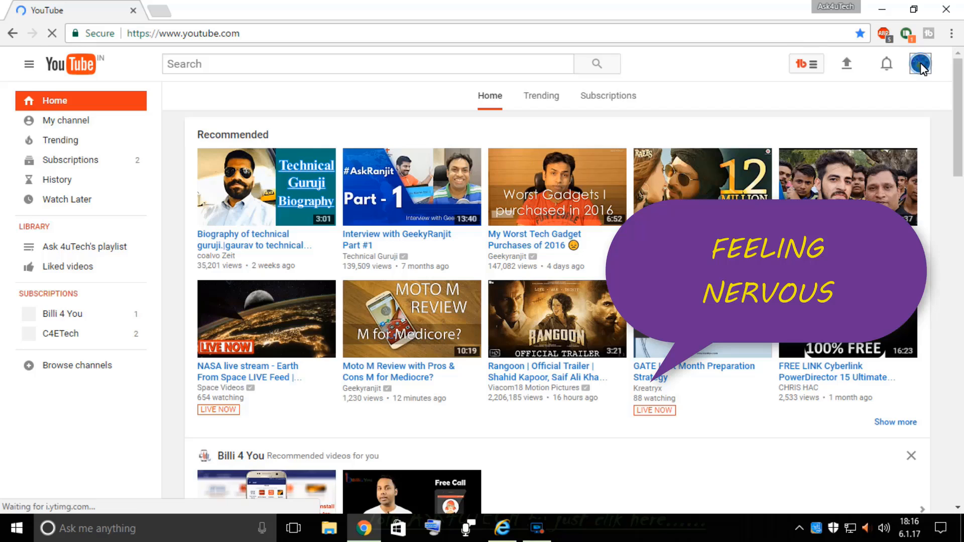
click(921, 64)
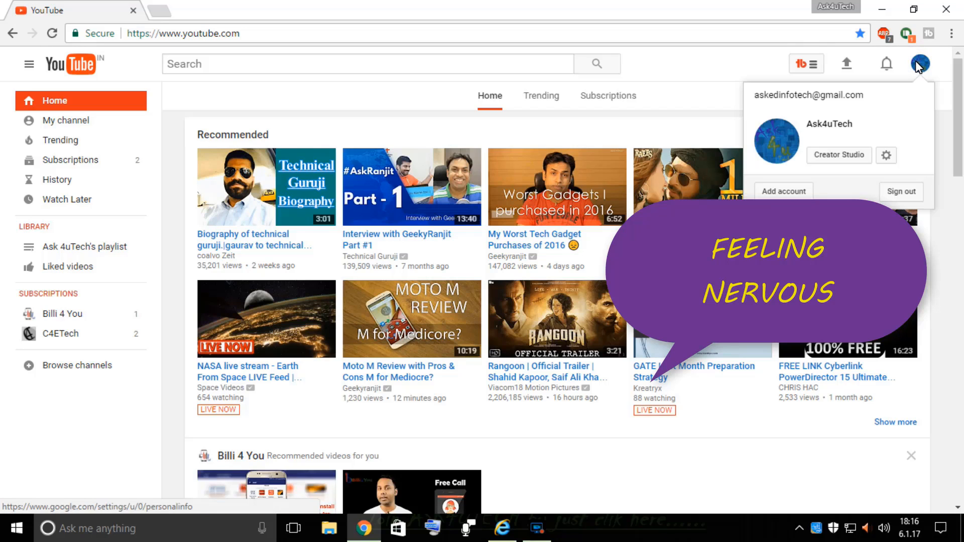
click(66, 120)
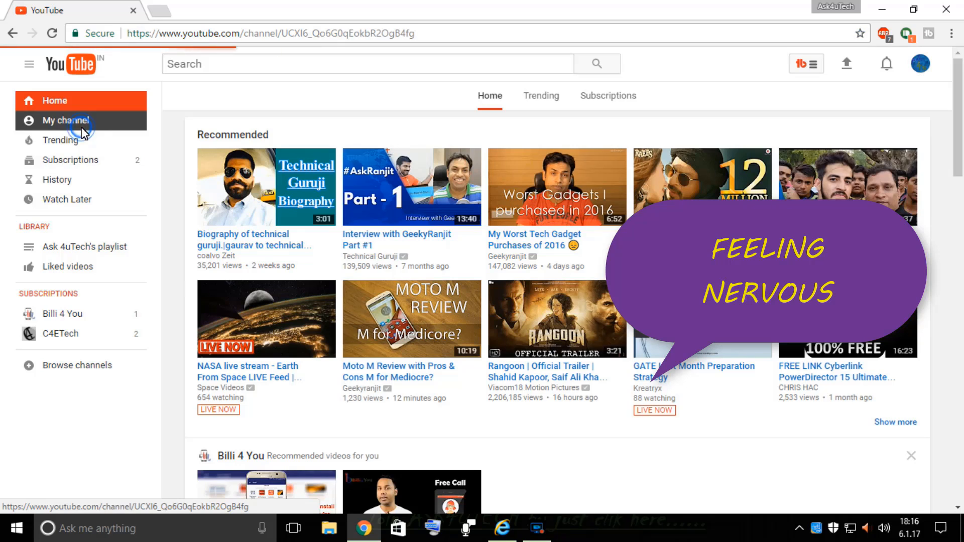
click(63, 120)
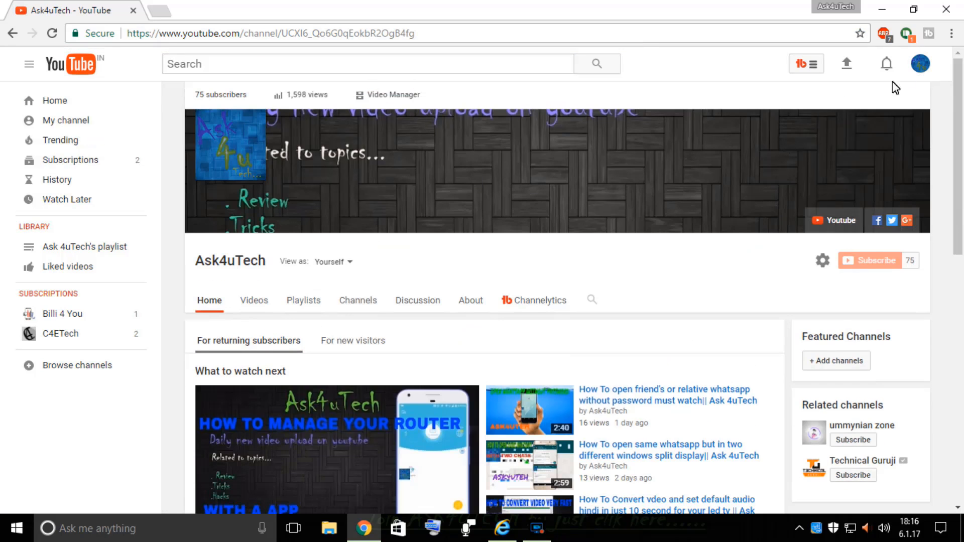
click(921, 63)
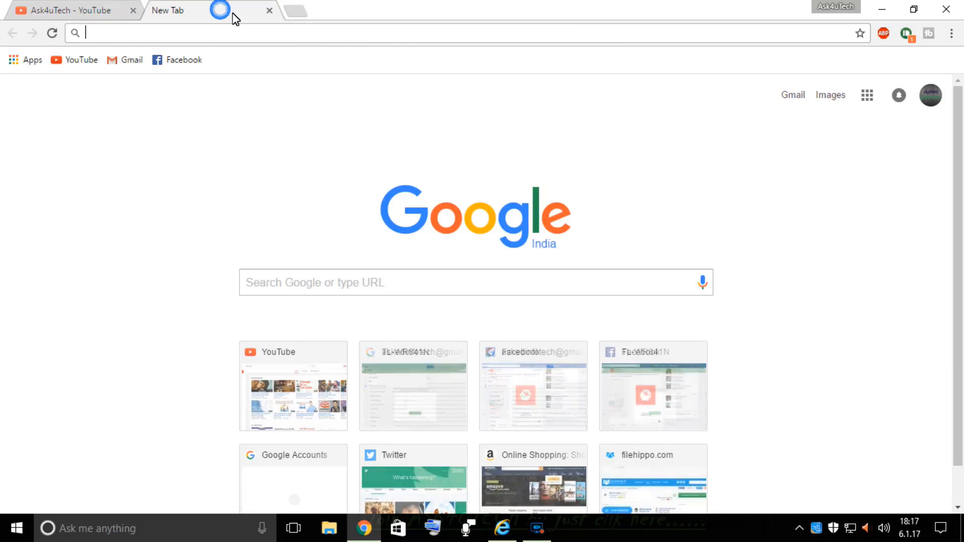
click(68, 11)
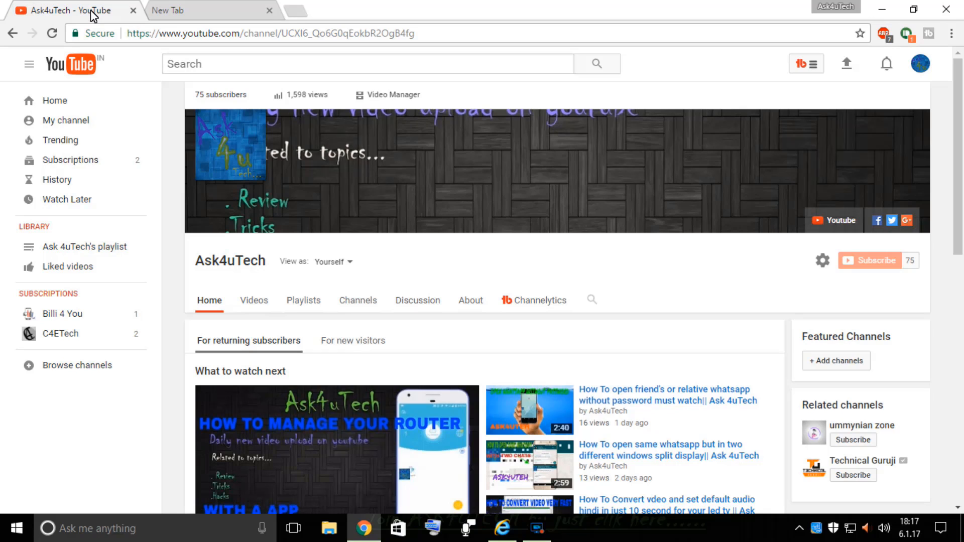
mouse_move(195, 10)
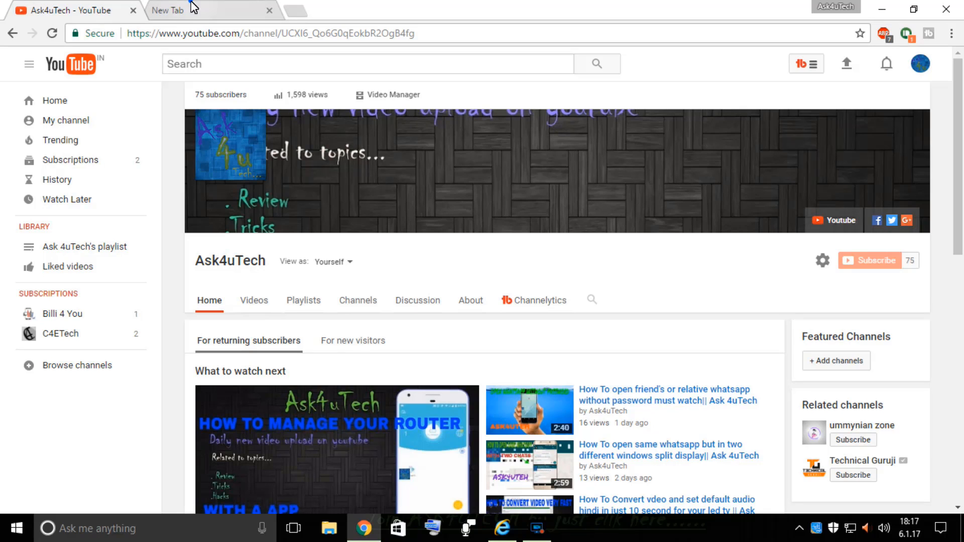
click(212, 10)
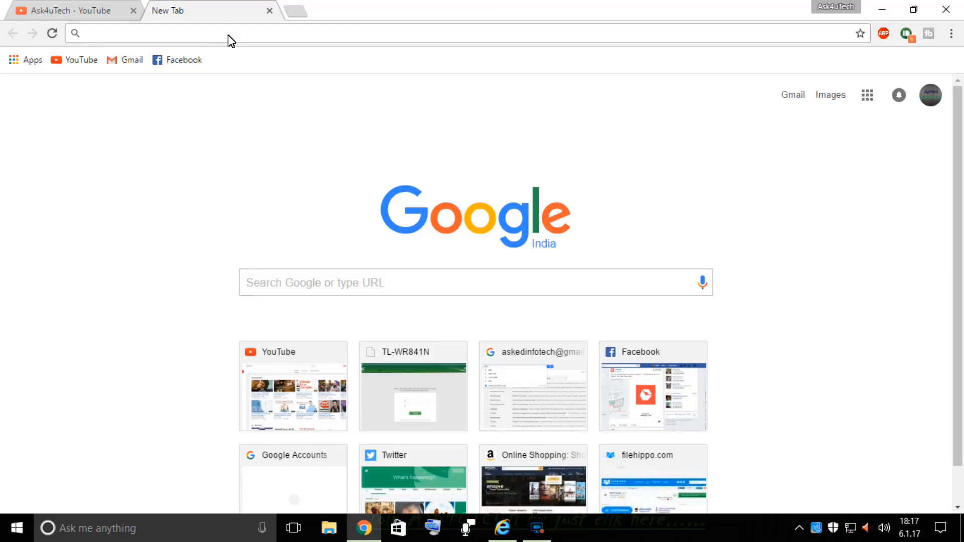
Enter the router address 192.168.0.1 to load the TL-WR841N login page
text(192.168.0.1)
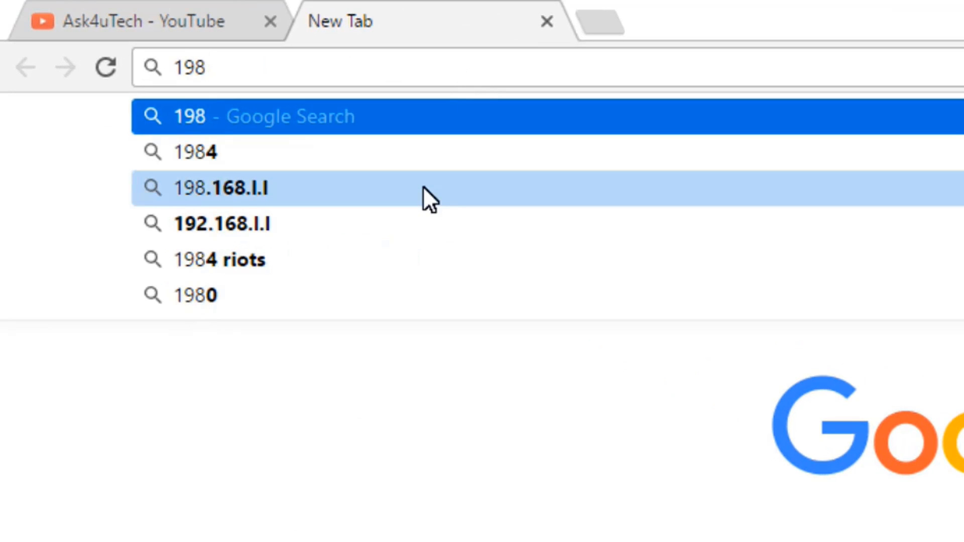
mouse_move(362, 68)
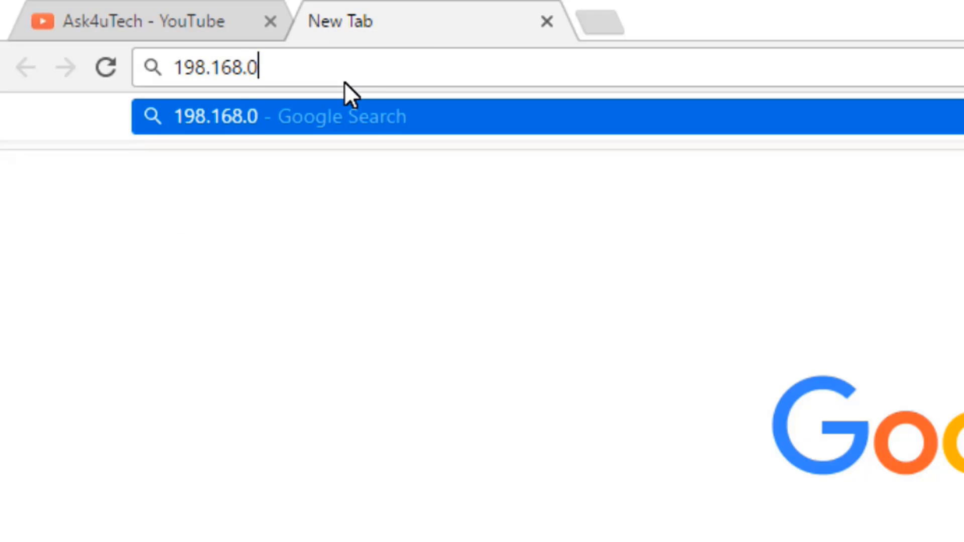
text(1)
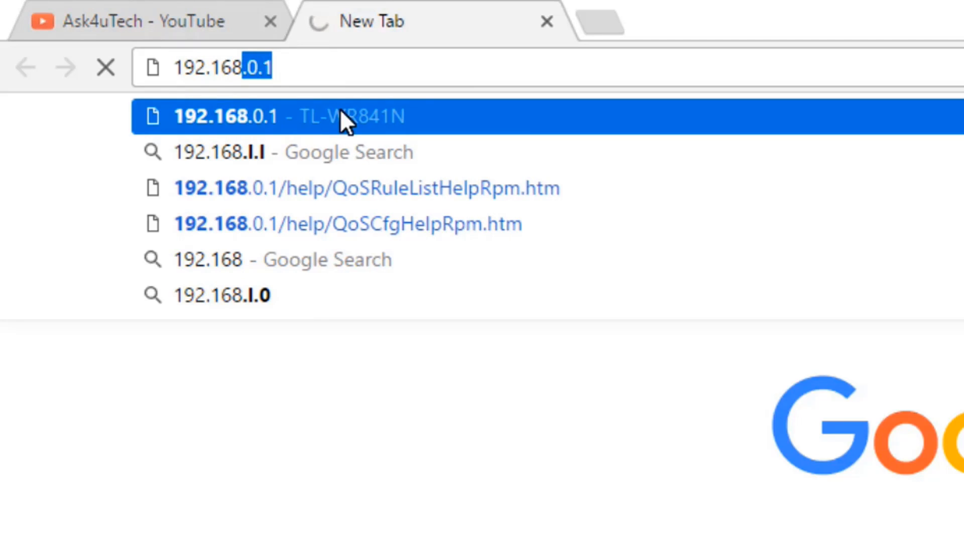
mouse_move(222, 93)
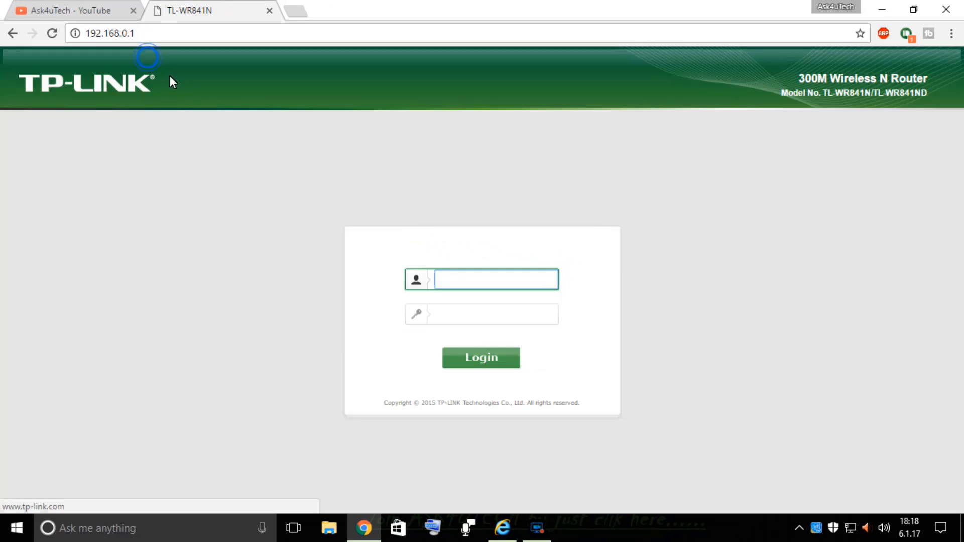
mouse_move(11, 77)
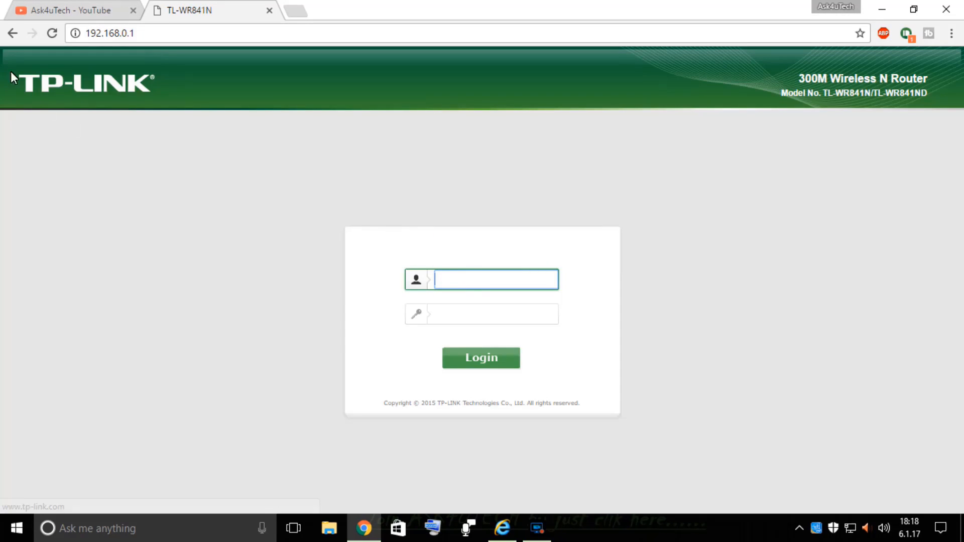
mouse_move(342, 177)
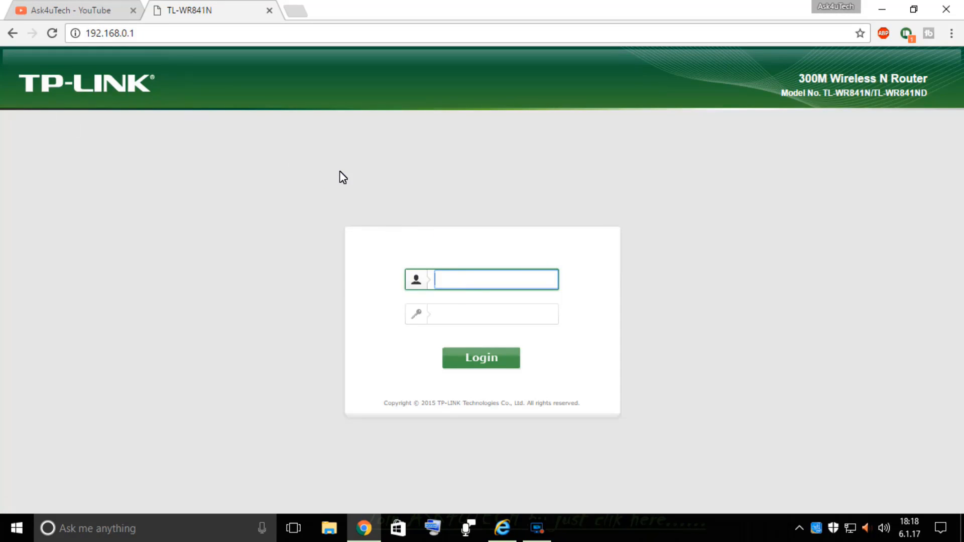
mouse_move(482, 291)
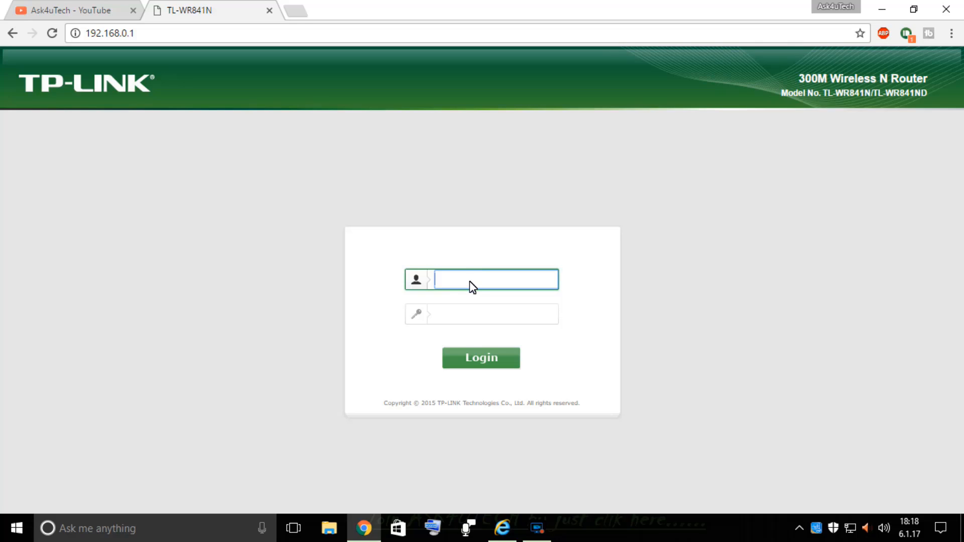
Log in to the router with username admin and its password
text(admin)
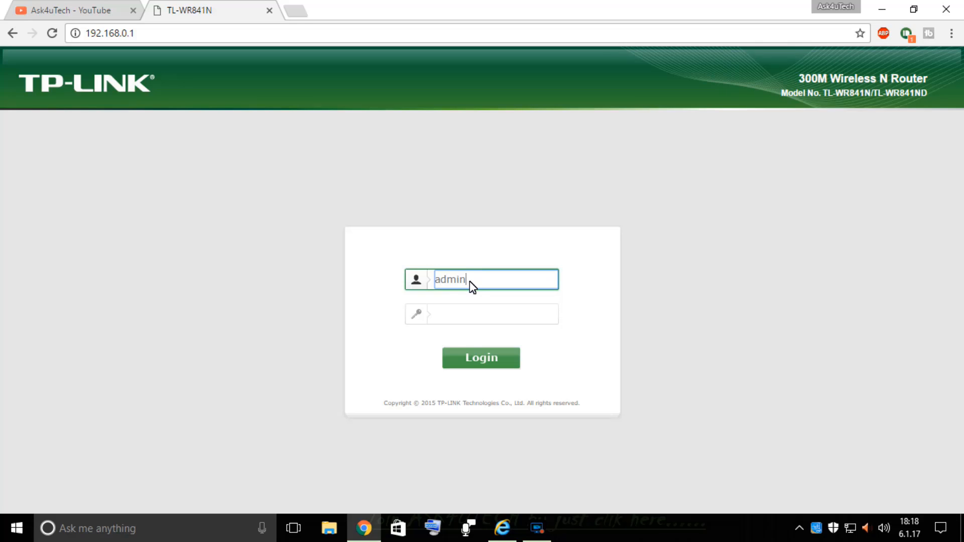
click(481, 314)
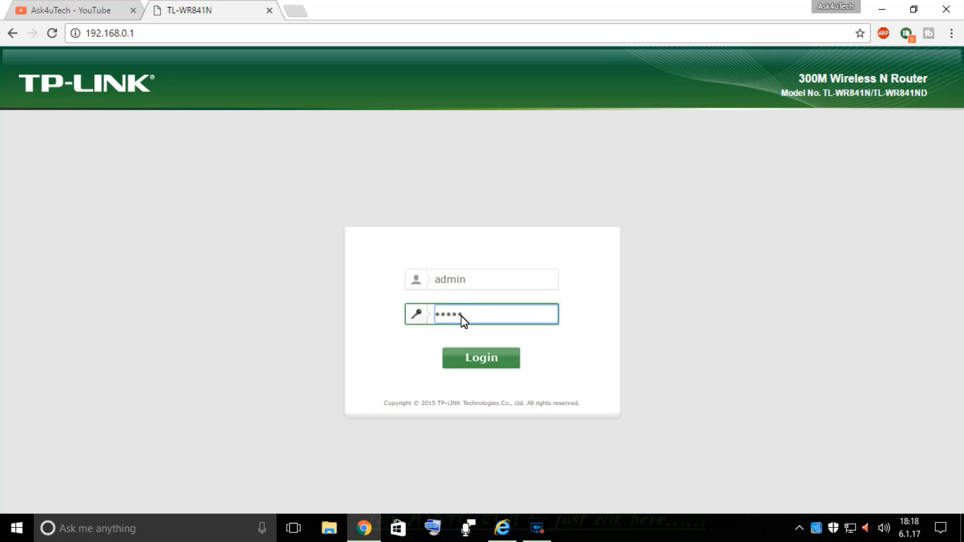
mouse_move(427, 282)
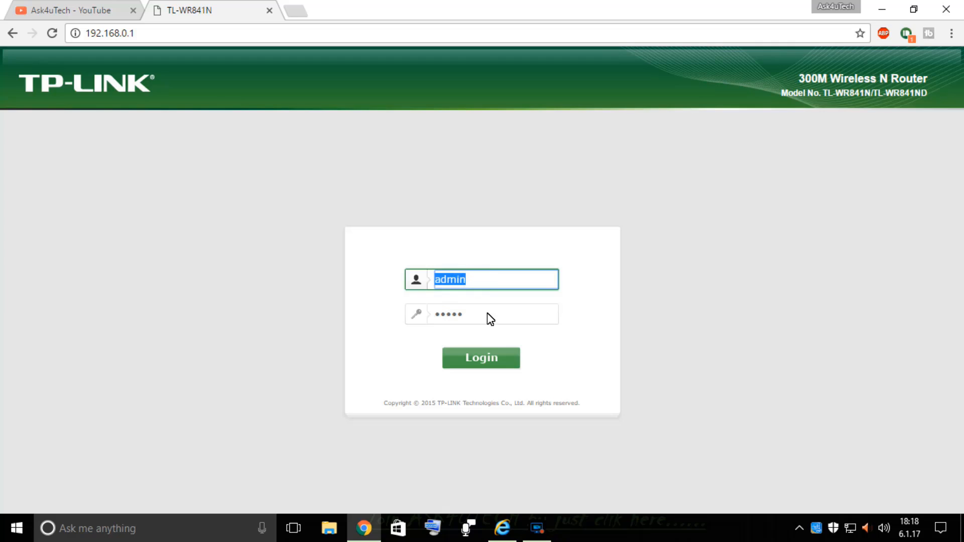
click(482, 315)
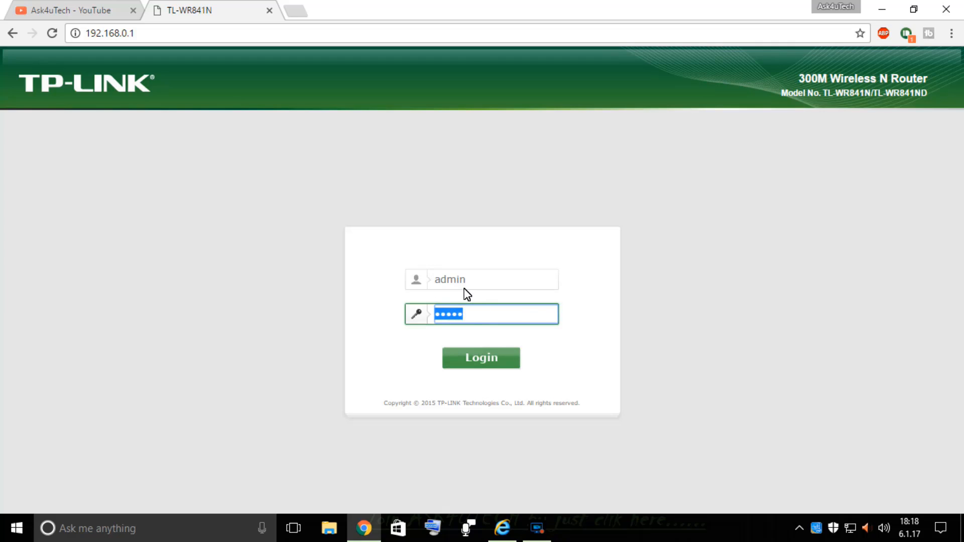
click(481, 358)
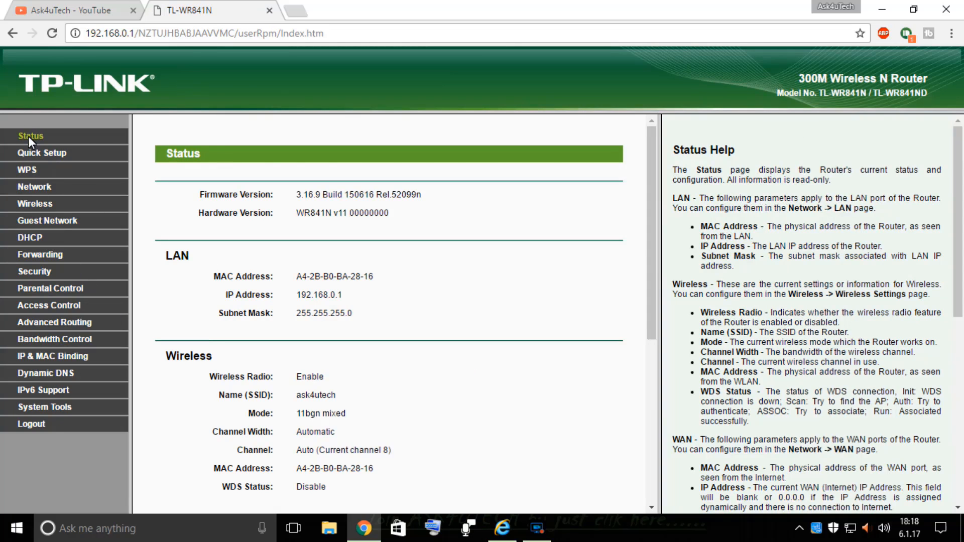
Show Wireless Settings with network name ask4utech, then the Windows available networks list
click(34, 203)
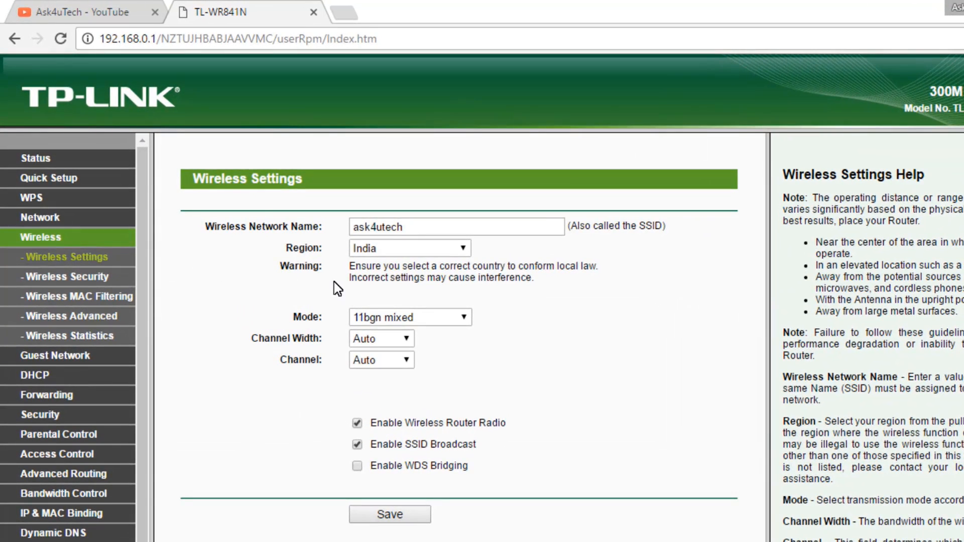
double_click(246, 227)
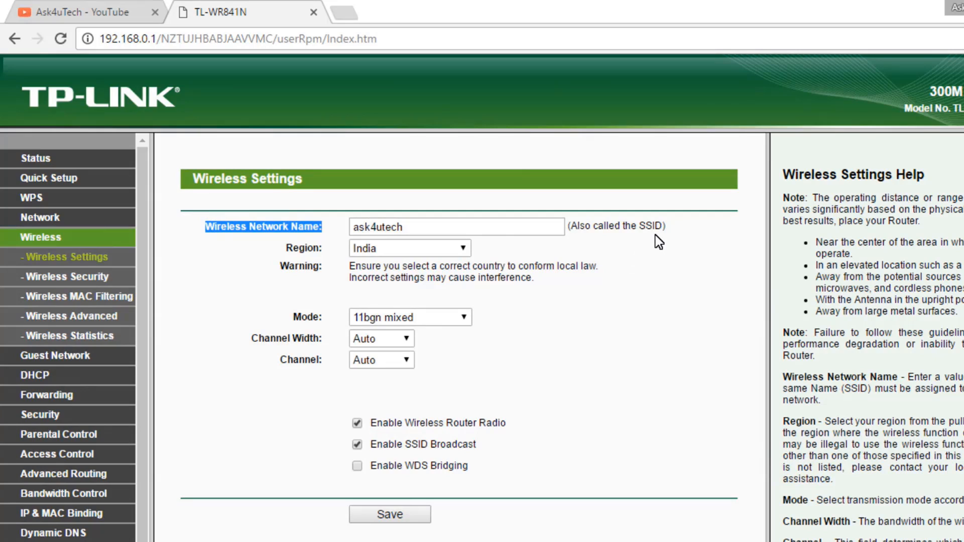
click(454, 227)
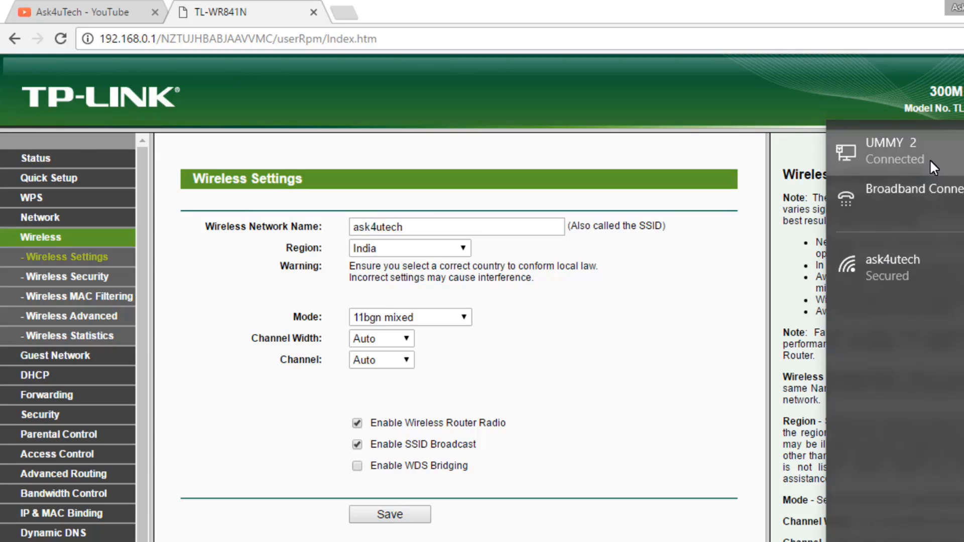
mouse_move(915, 154)
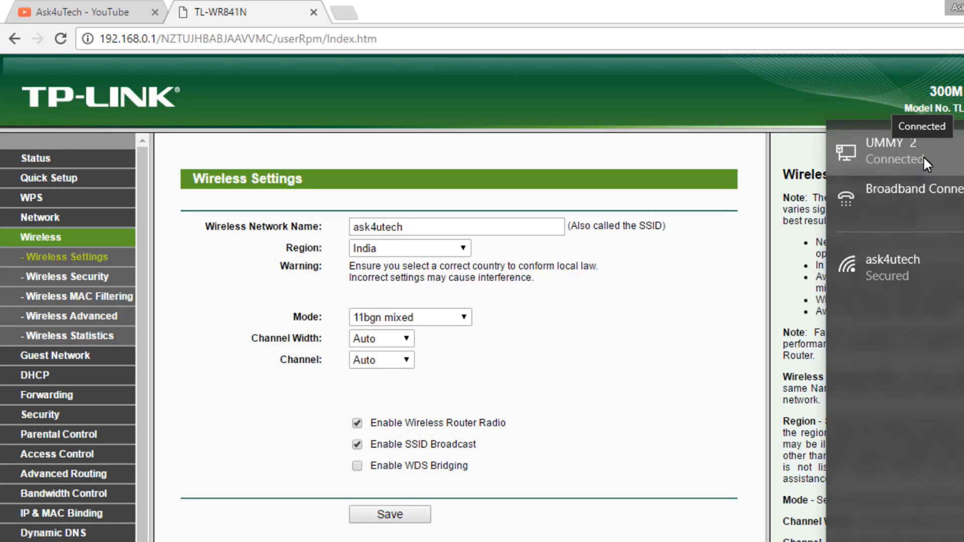
Expand the ask4utech network entry, then select the router's current network name text
click(891, 266)
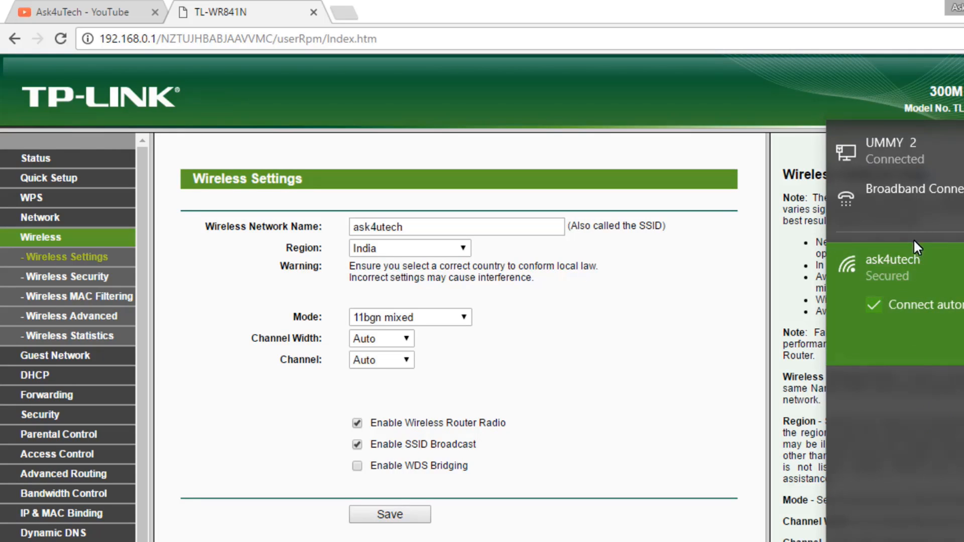
mouse_move(842, 324)
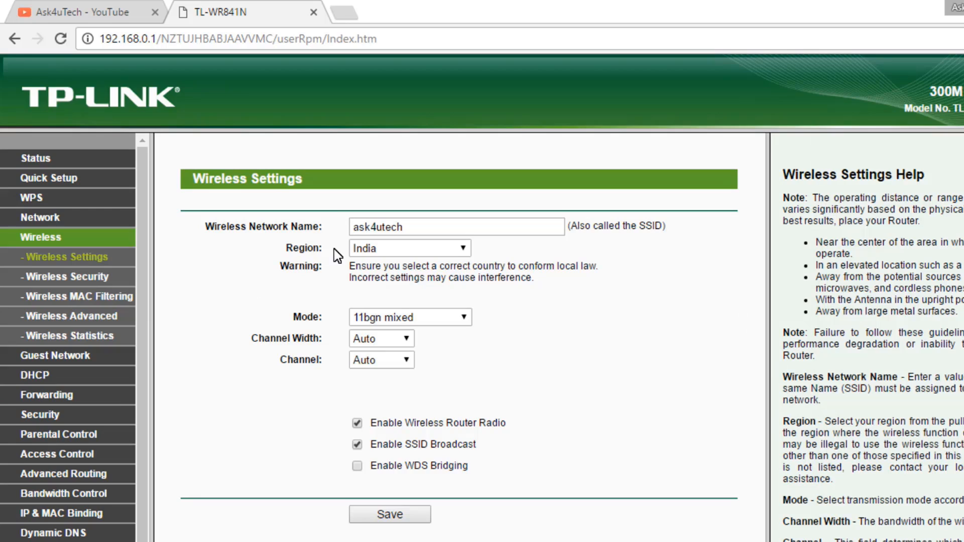
click(455, 227)
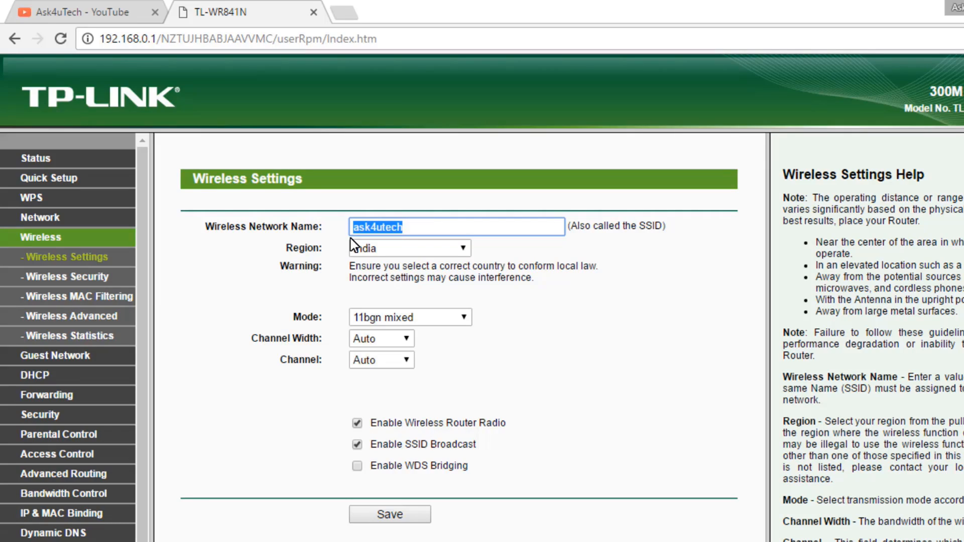
Replace the Wireless Network Name ask4utech with 'ask'
text(a)
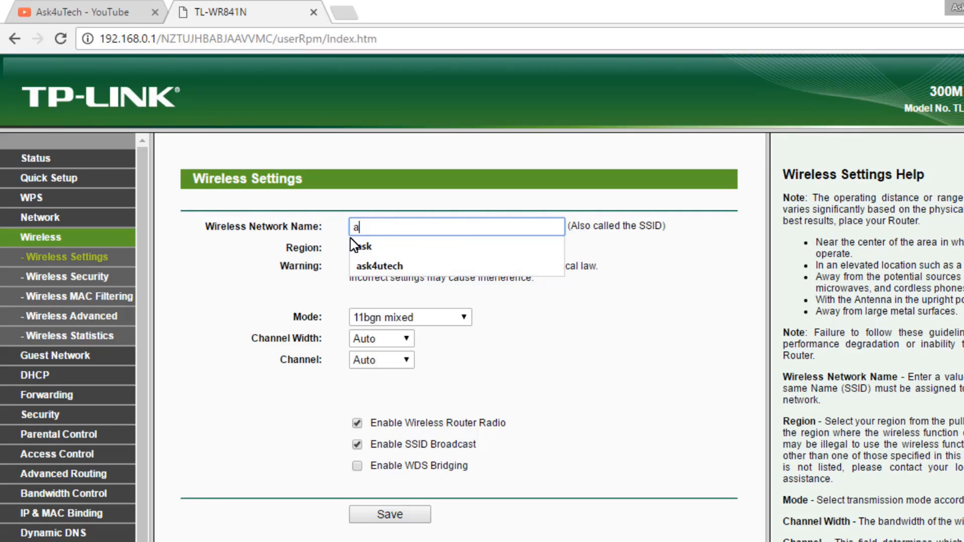
text(sk)
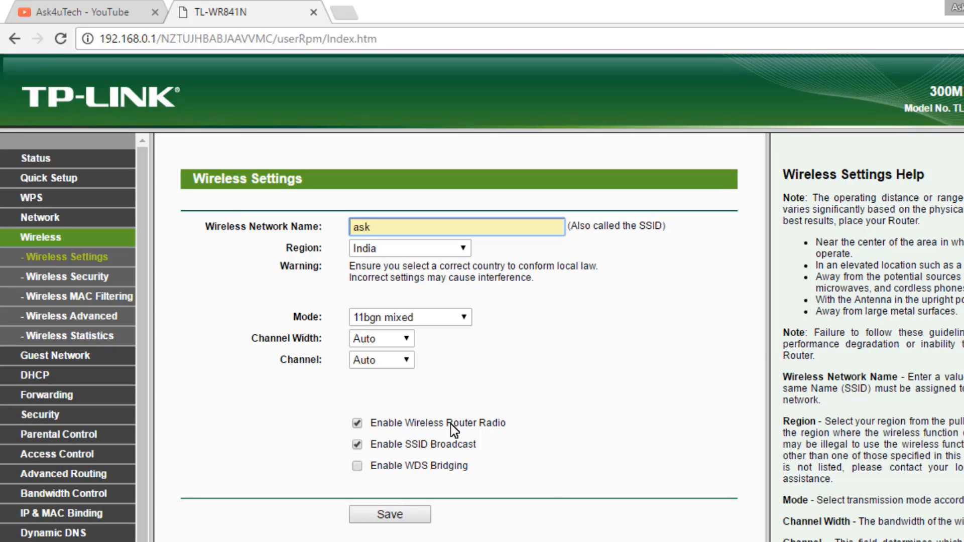
mouse_move(370, 465)
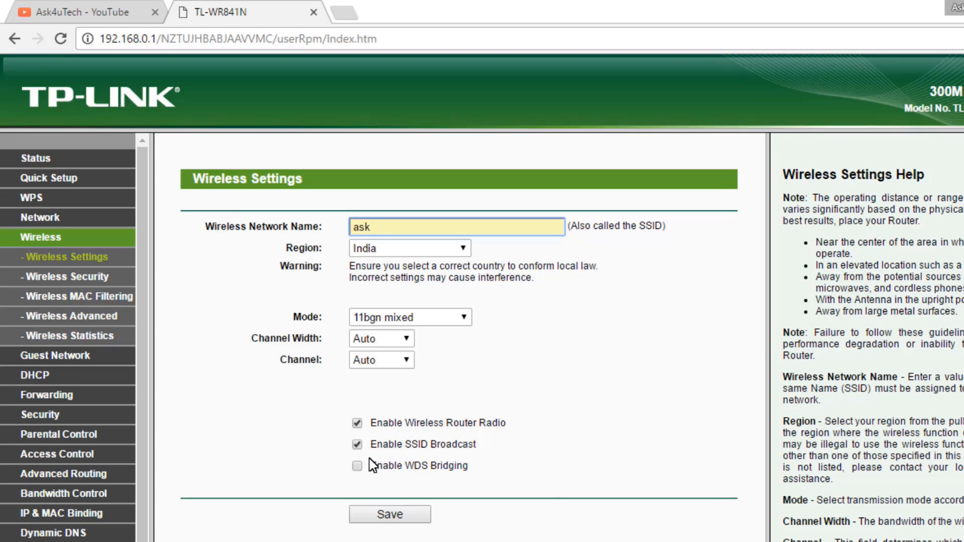
mouse_move(452, 454)
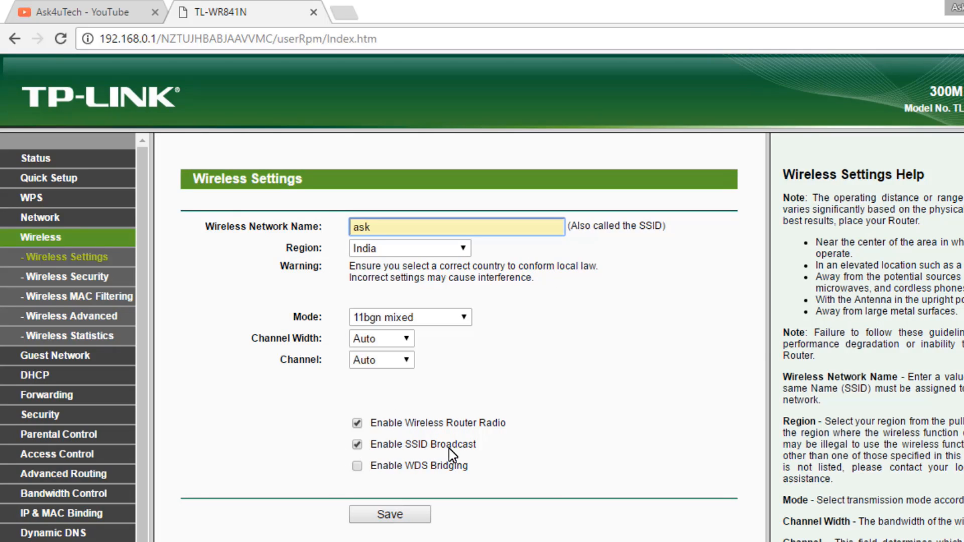
mouse_move(394, 460)
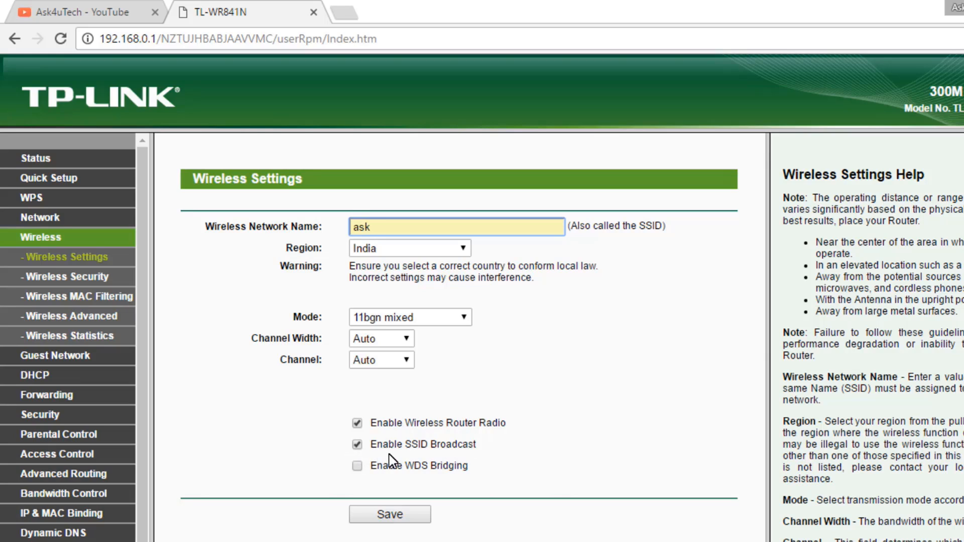
mouse_move(463, 454)
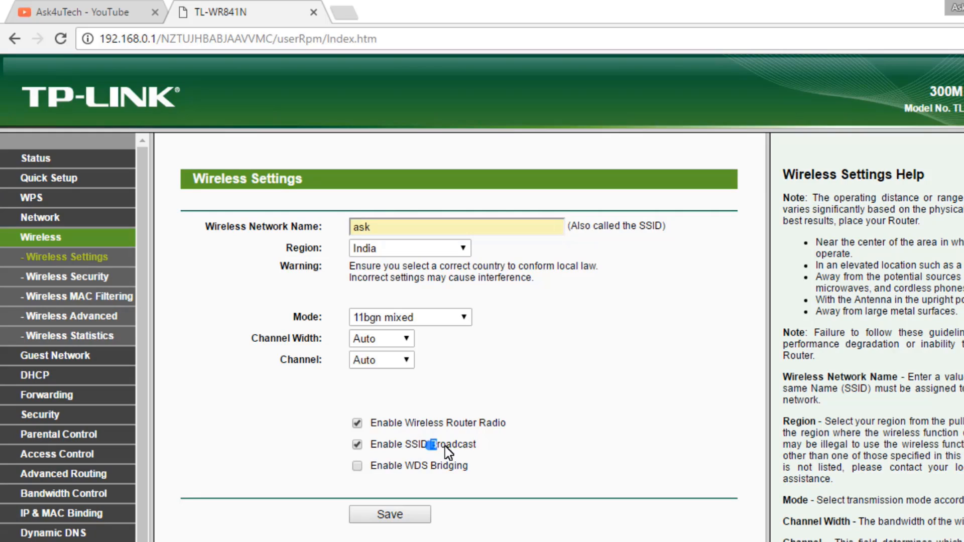
Uncheck Enable SSID Broadcast and save the wireless settings with name 'ask'
double_click(457, 444)
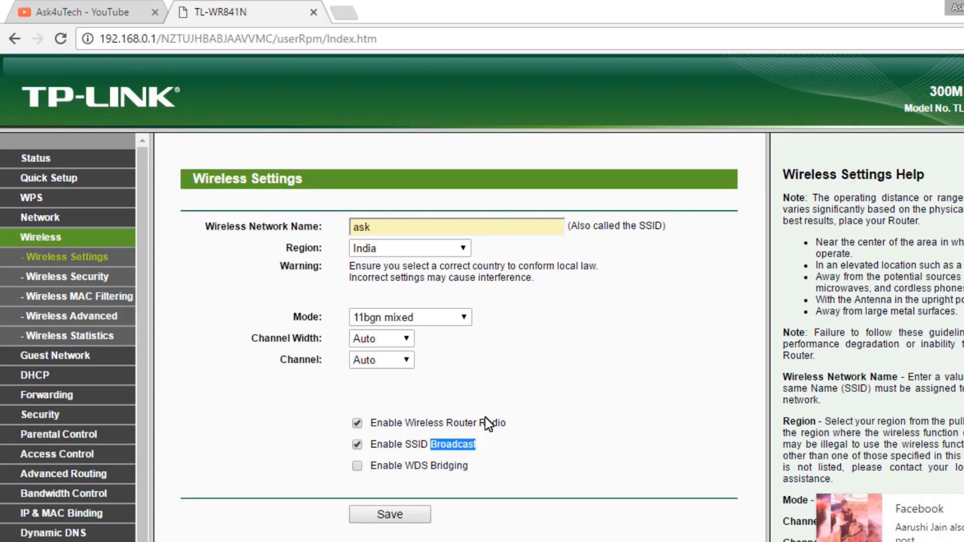
click(357, 444)
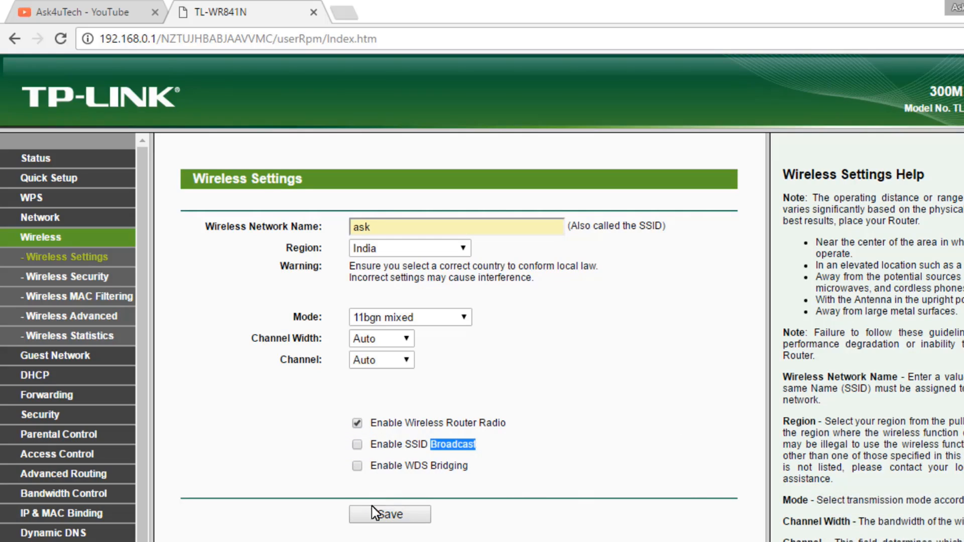
click(388, 514)
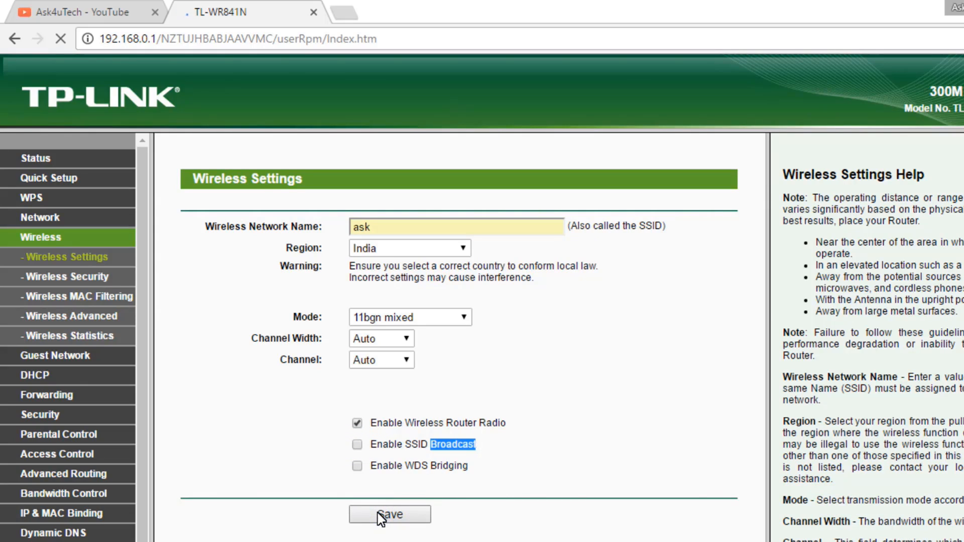
click(389, 514)
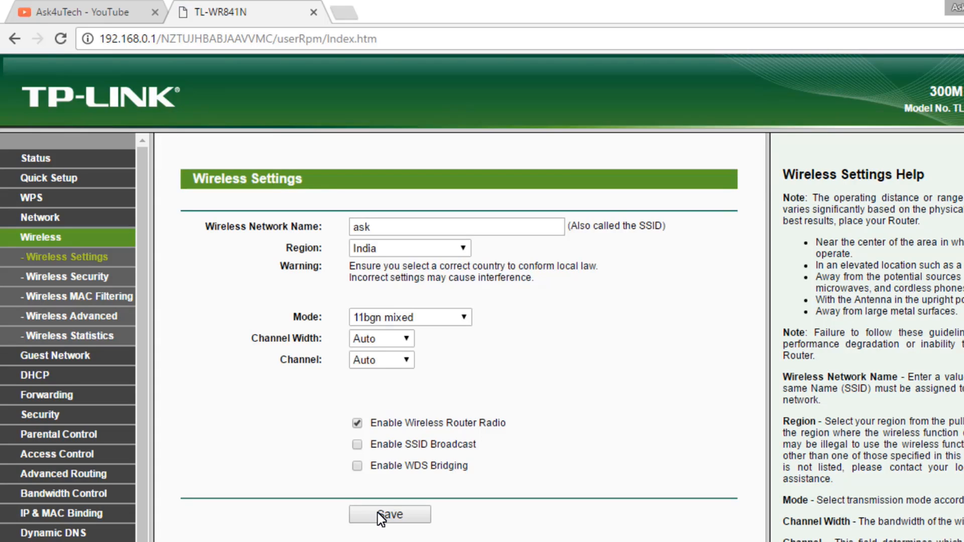
mouse_move(789, 394)
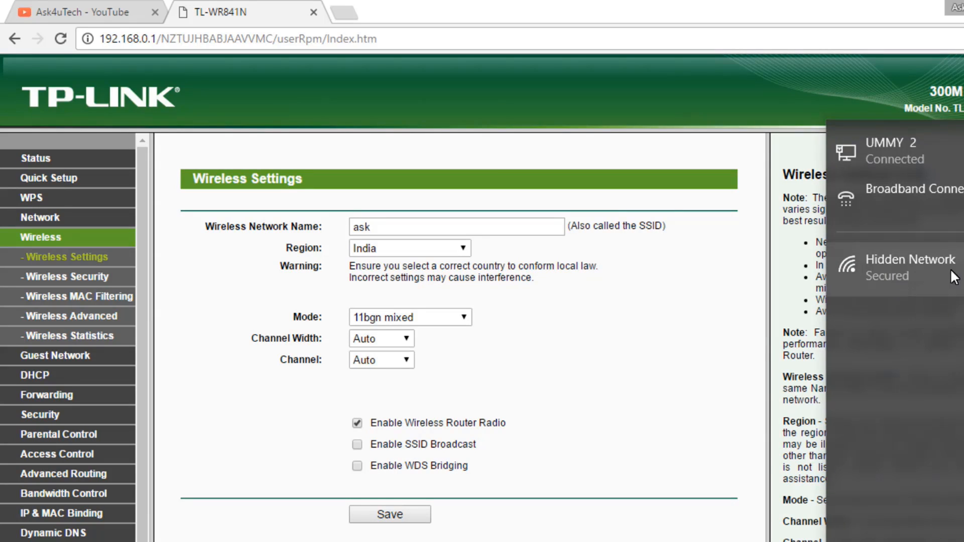
mouse_move(933, 334)
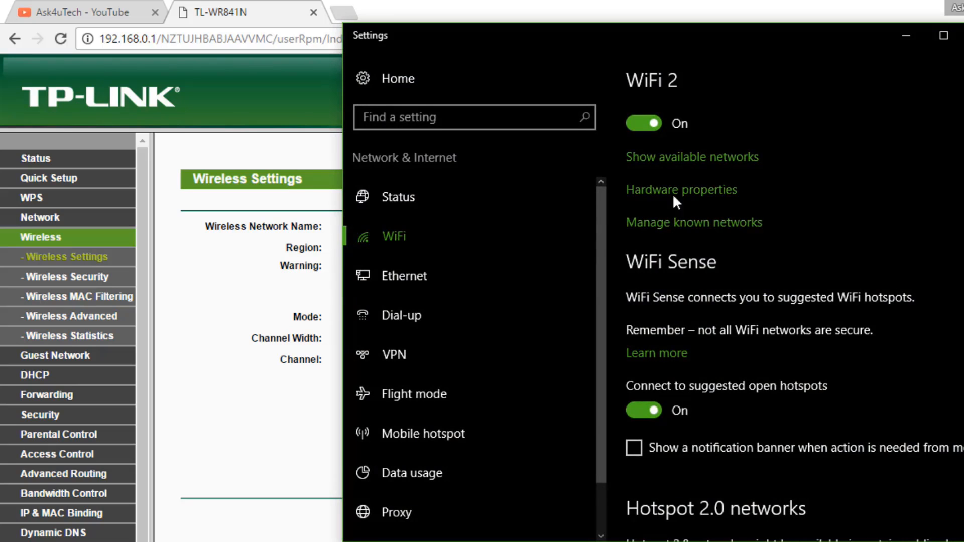
scroll(down, 3)
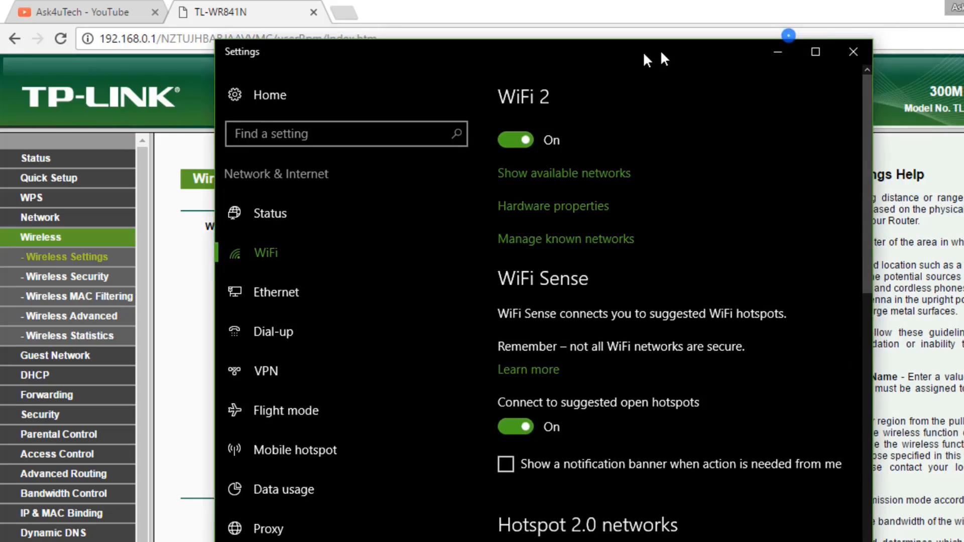
click(852, 52)
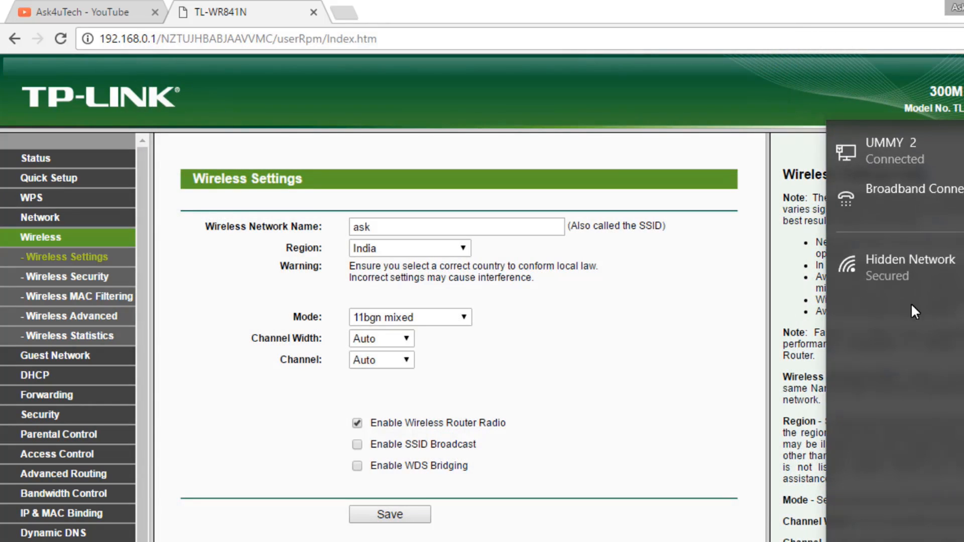
Connect to the Hidden Network and enter 'ask' as its network name
click(909, 266)
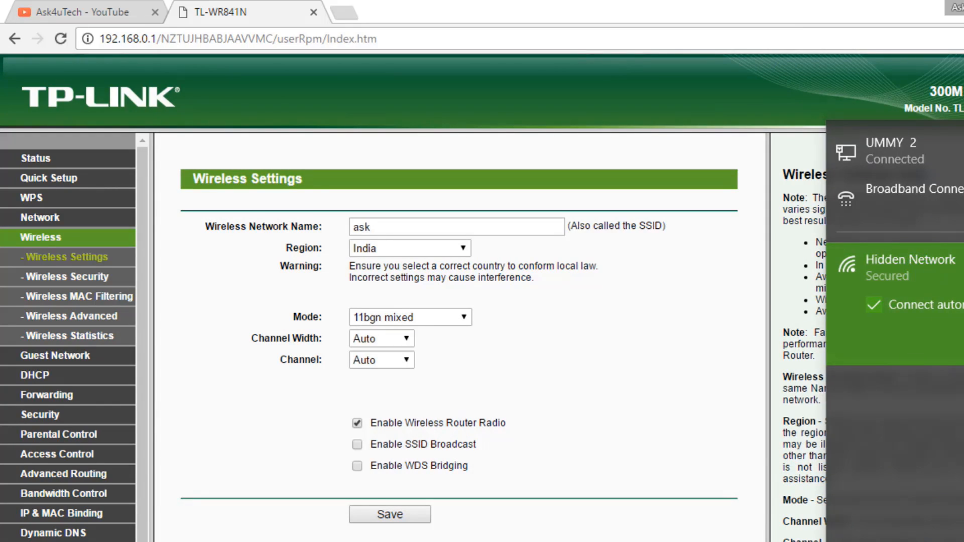
click(898, 266)
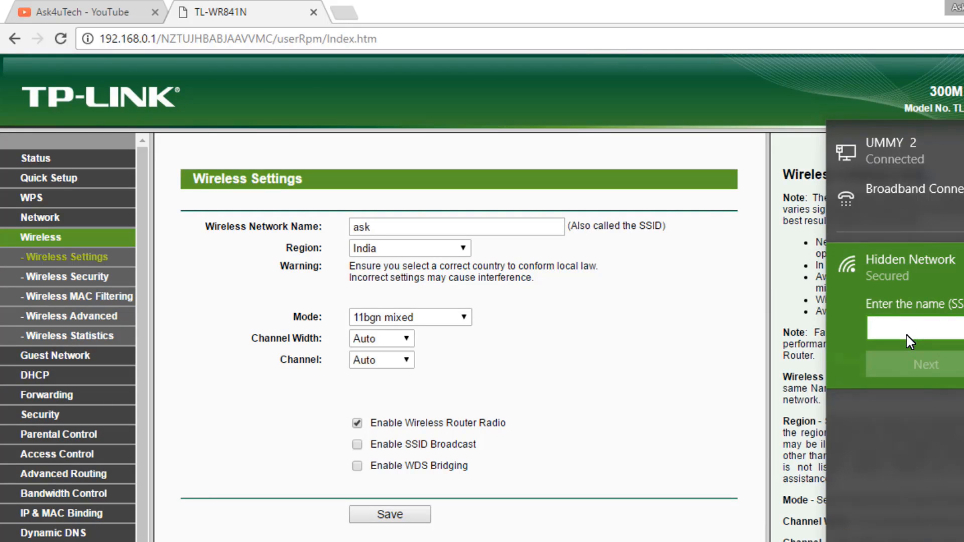
text(ask)
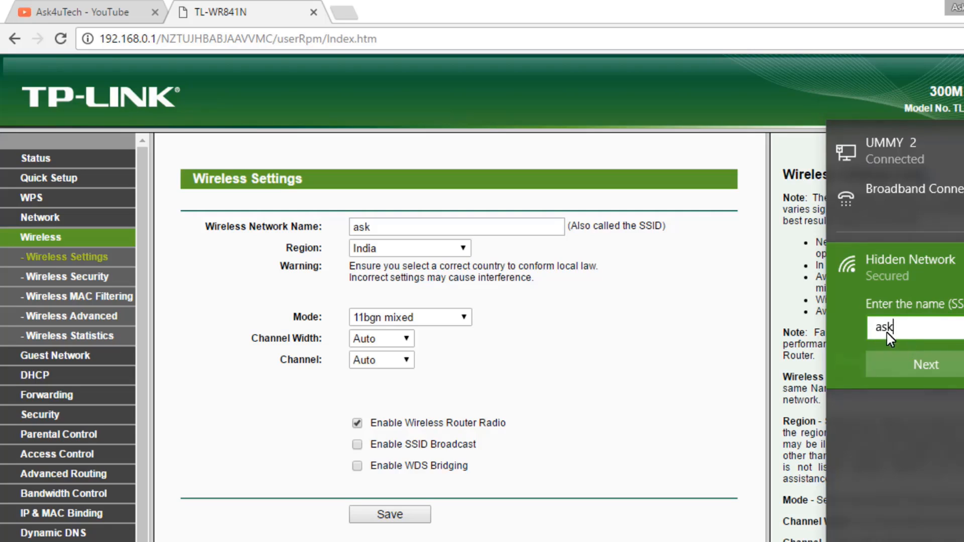
double_click(883, 327)
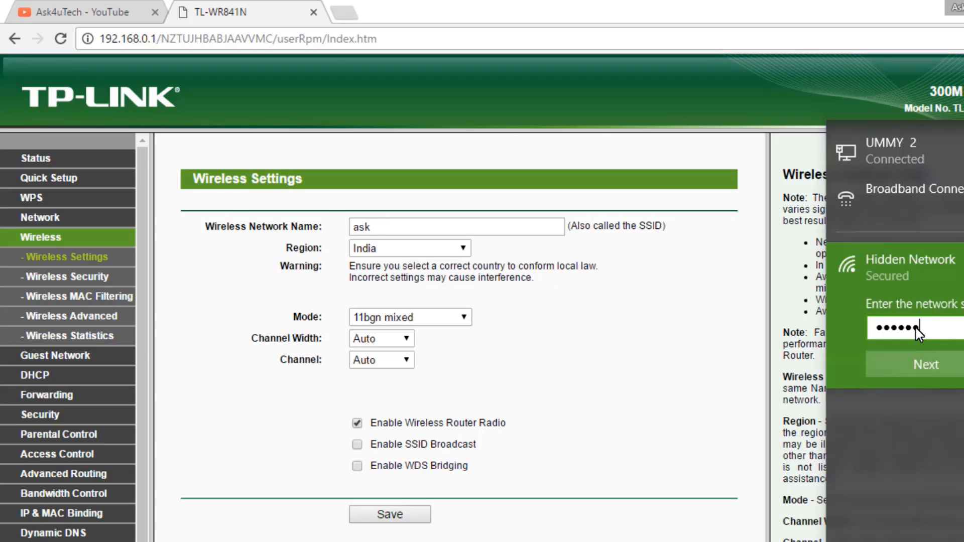
Submit the network security key and allow the PC to be discoverable
click(904, 327)
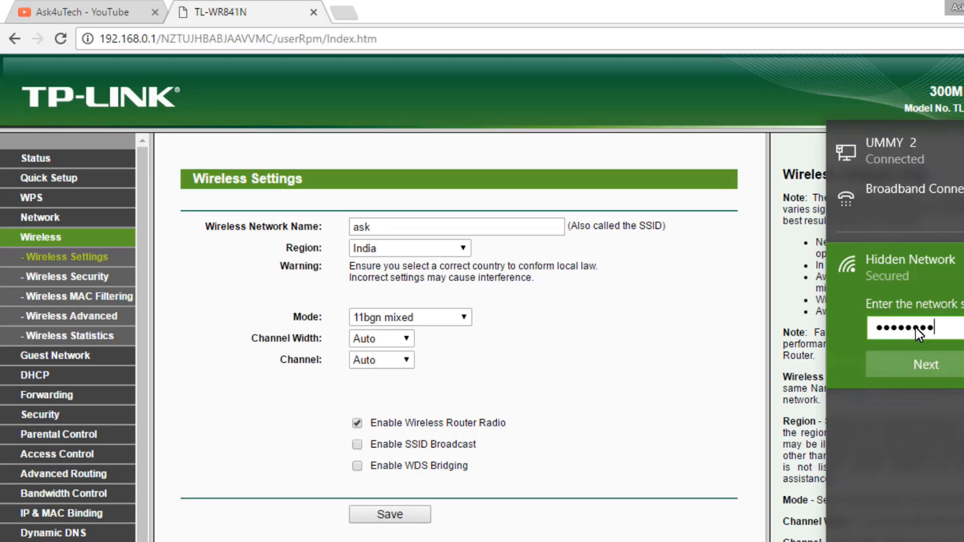
click(925, 364)
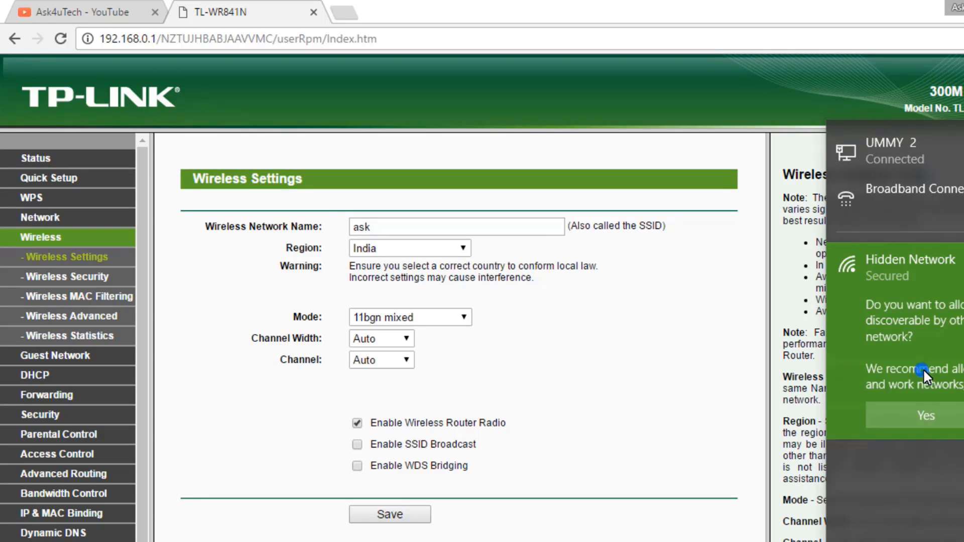
click(925, 416)
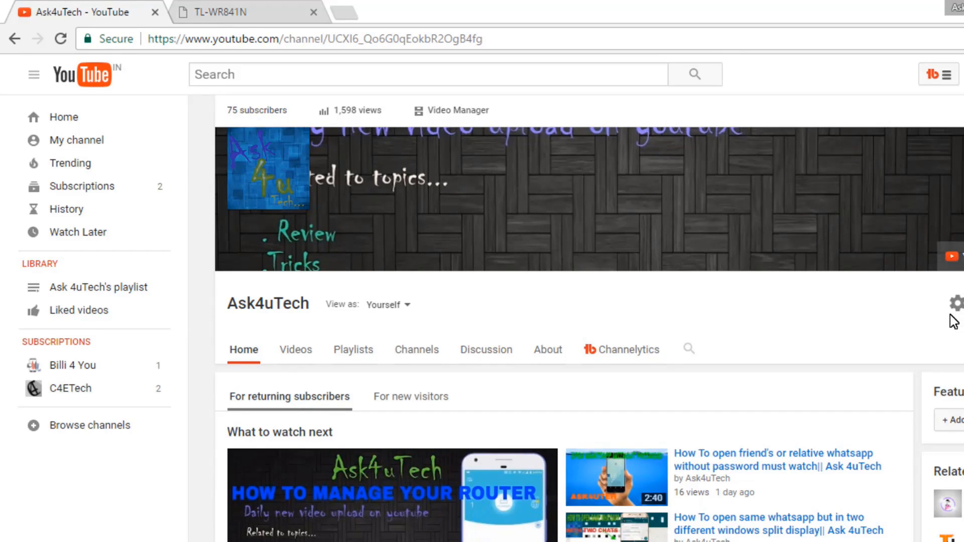
Scroll the Ask4uTech channel page down to its What to watch next videos
scroll(down, 3)
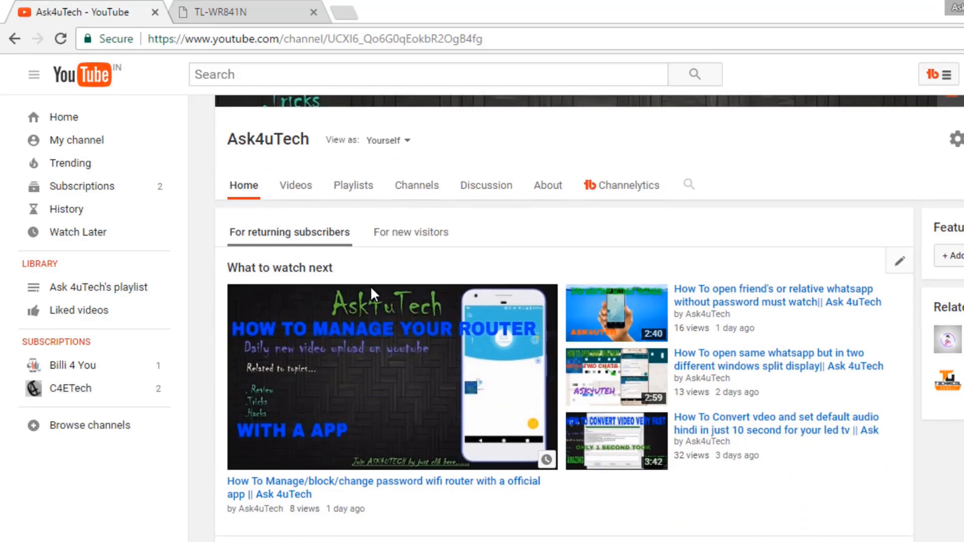